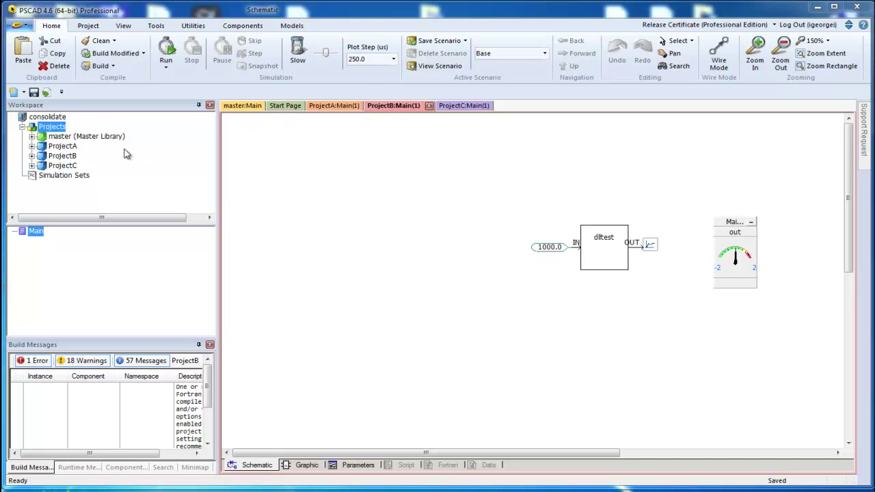
# Step: Browse ProjectB and ProjectC in the workspace, then open ProjectA's context menu to show its folder
pyautogui.click(62, 155)
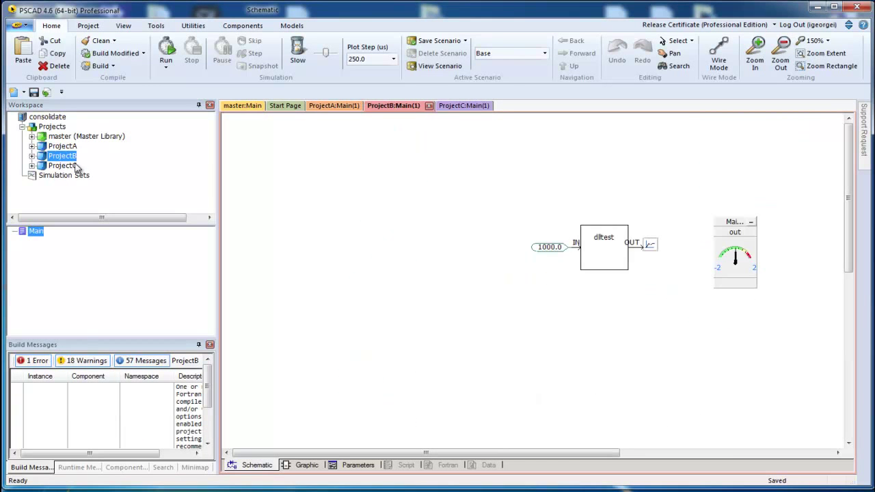
pyautogui.click(61, 165)
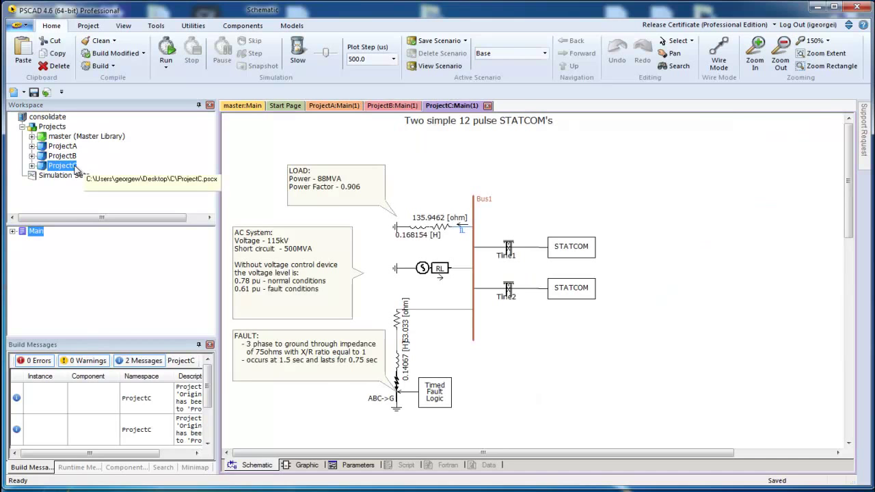
pyautogui.rightClick(62, 146)
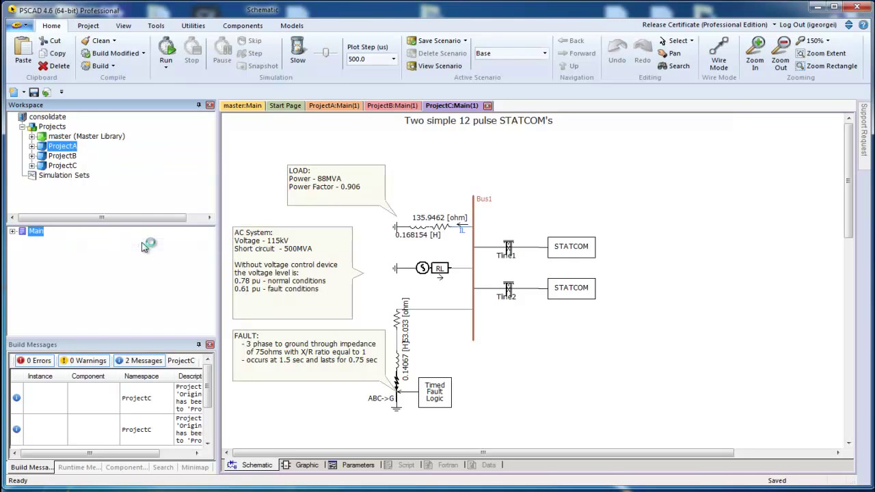
pyautogui.moveTo(154, 240)
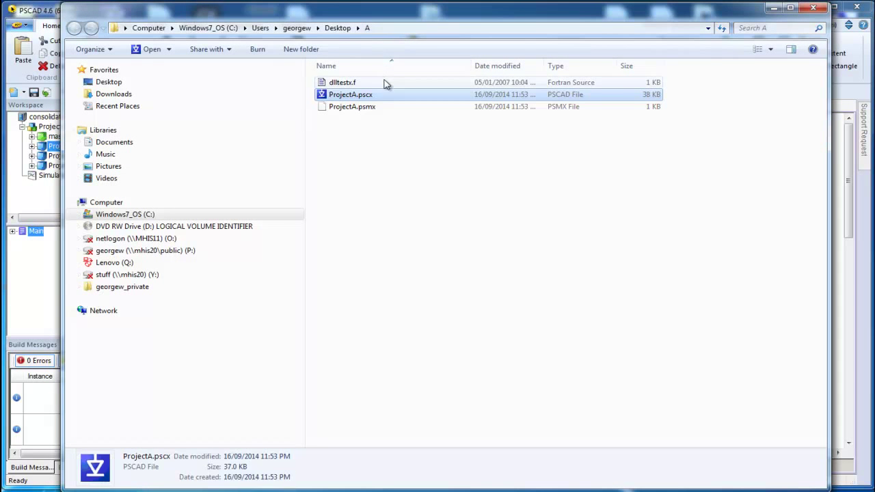
# Step: Close ProjectA's folder, show ProjectB's folder with PSCADDll2.dll, then open ProjectC's context menu
pyautogui.doubleClick(350, 94)
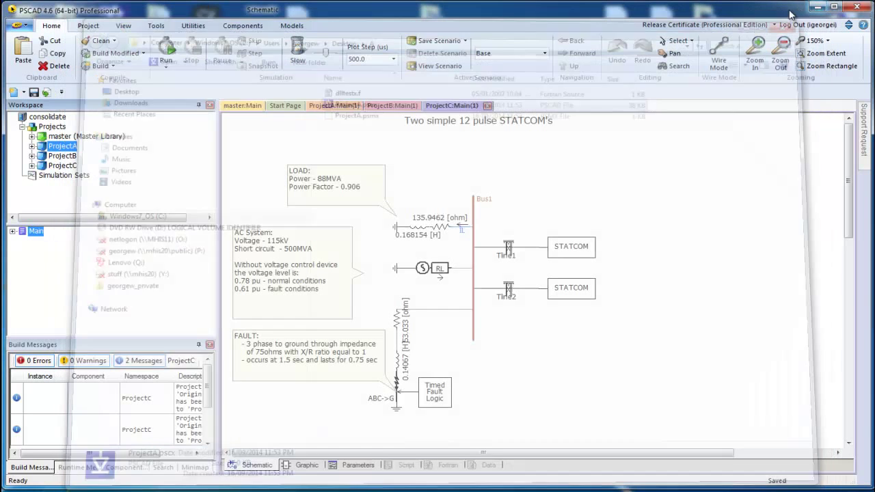
pyautogui.rightClick(62, 155)
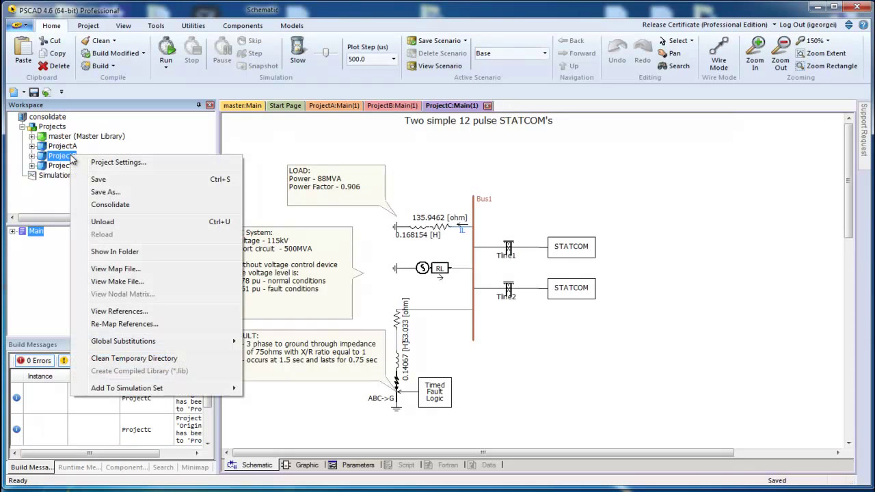
pyautogui.click(62, 156)
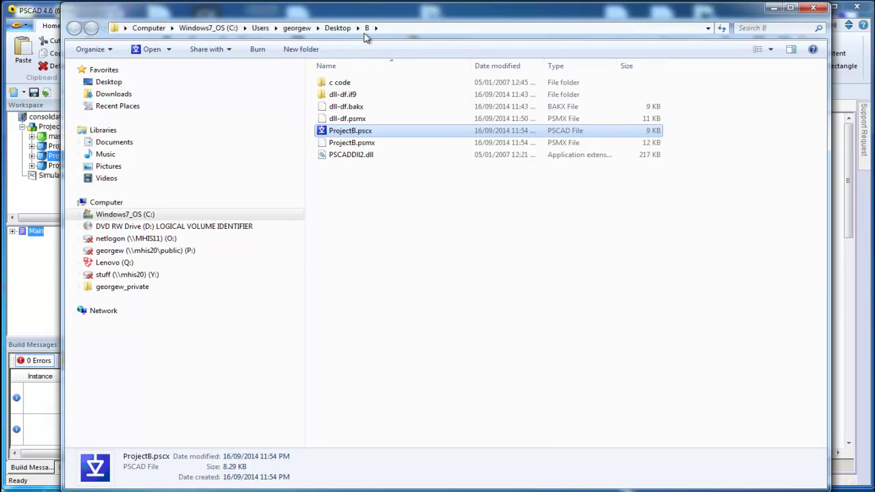
pyautogui.moveTo(788, 24)
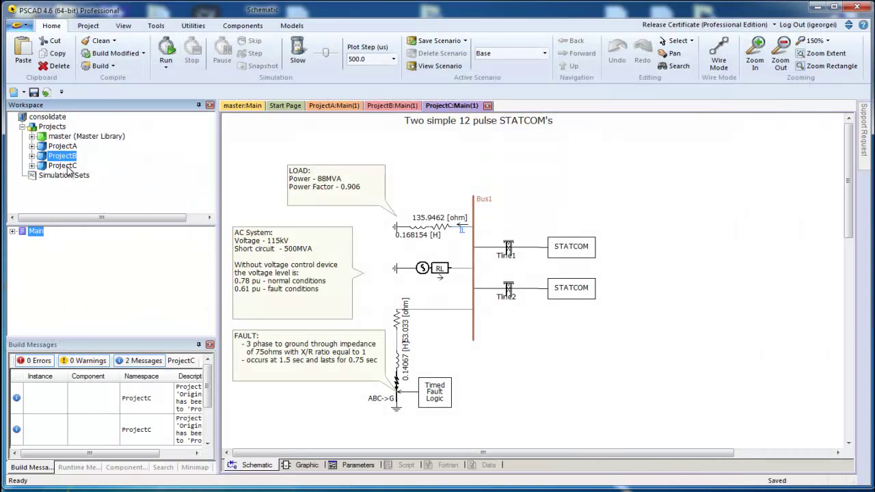
pyautogui.rightClick(62, 165)
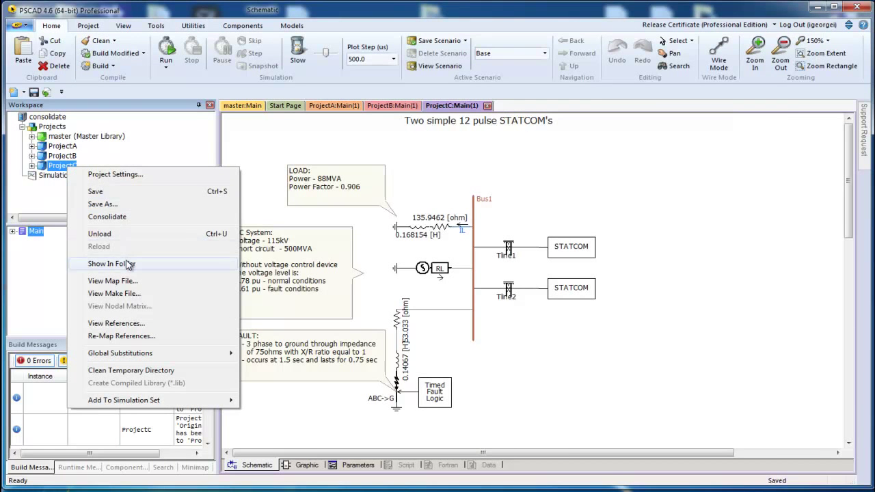
pyautogui.click(111, 263)
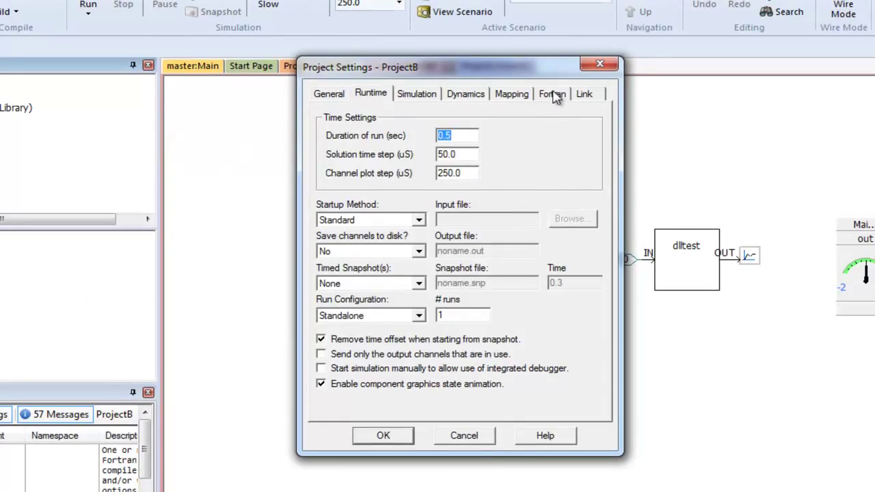
# Step: Check ProjectB's Fortran source dlltestx.f and linked library PSCADDll2.lib in Project Settings
pyautogui.click(552, 93)
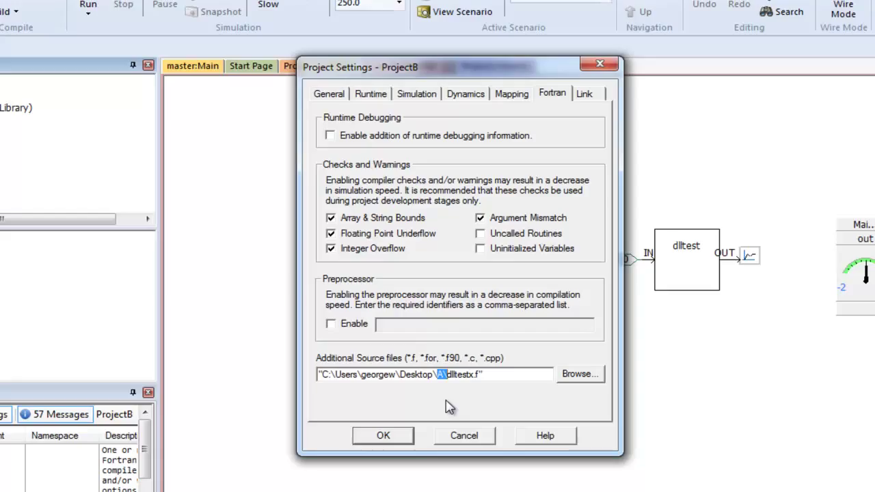
pyautogui.moveTo(591, 103)
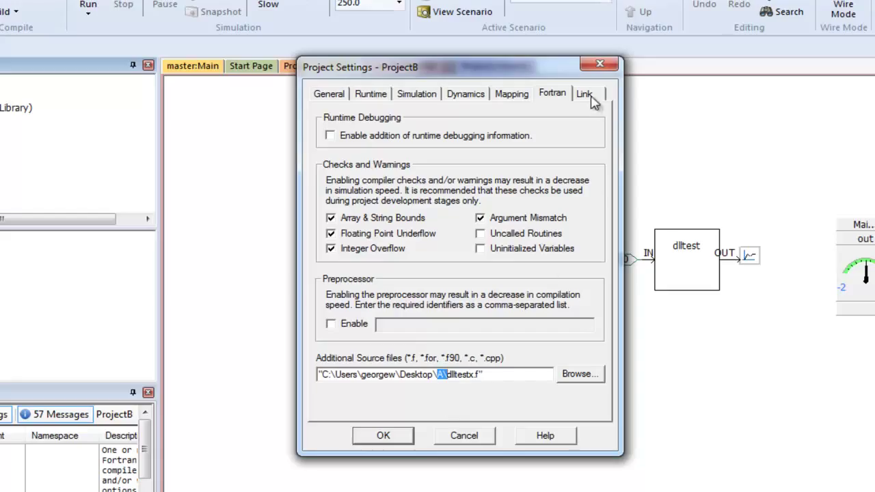
pyautogui.click(584, 94)
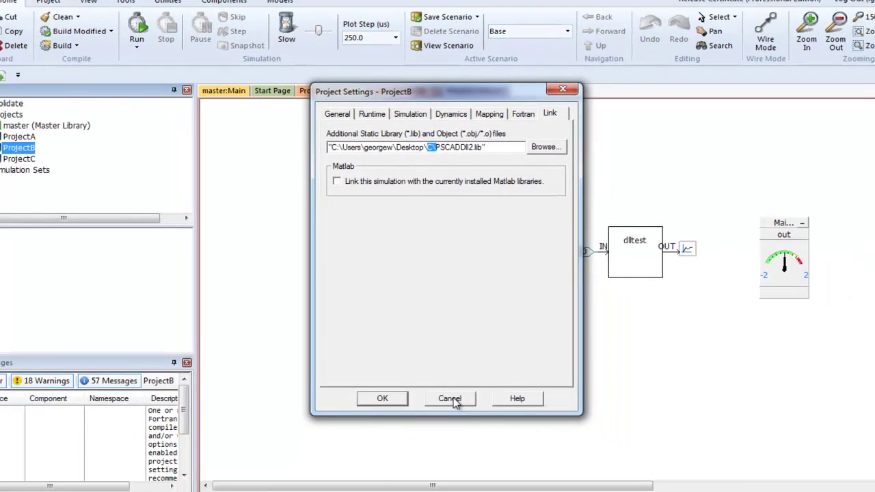
# Step: Cancel ProjectB's settings and consolidate the 'consolidate' workspace into C:\TEST_consolidate
pyautogui.click(449, 397)
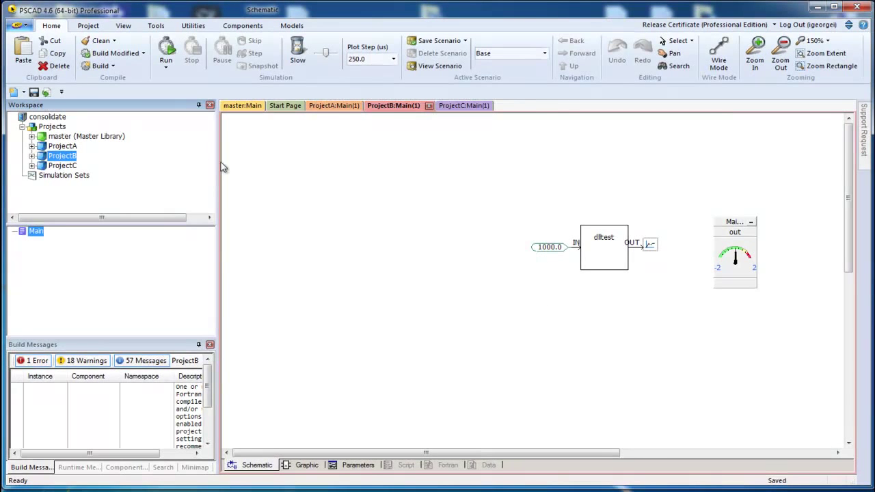
pyautogui.click(47, 116)
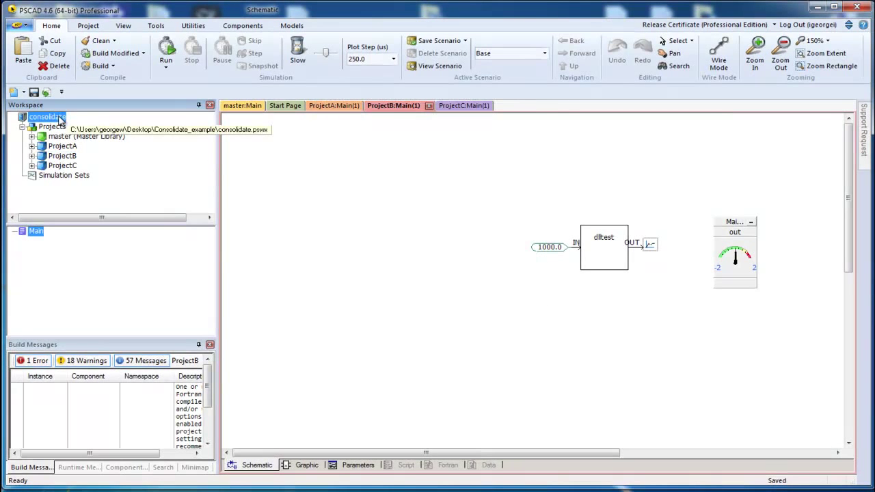
pyautogui.rightClick(43, 116)
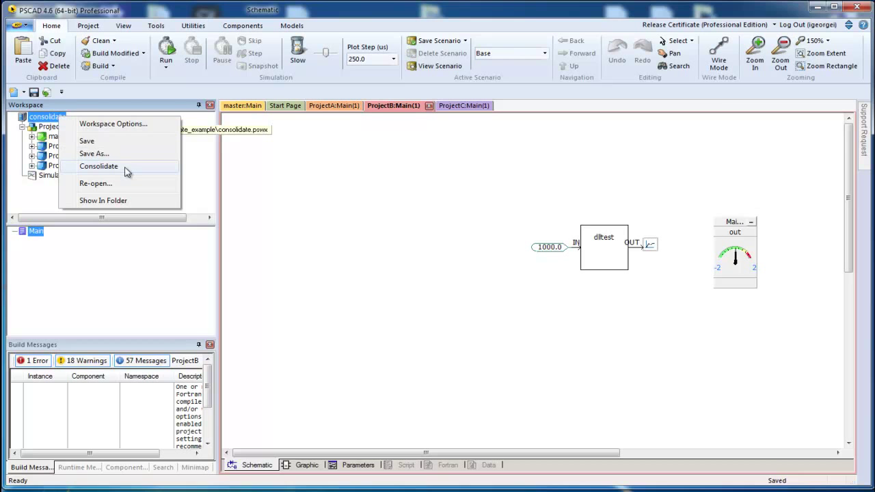
pyautogui.click(99, 166)
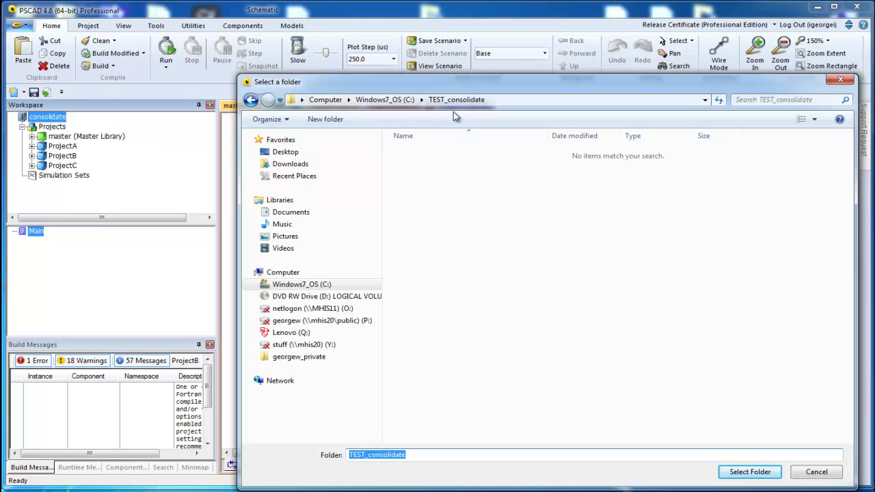
pyautogui.moveTo(691, 440)
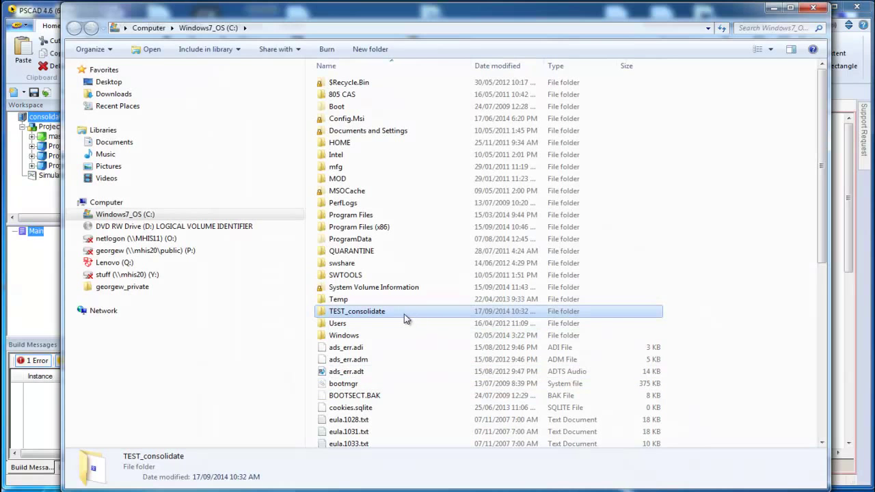
pyautogui.moveTo(405, 317)
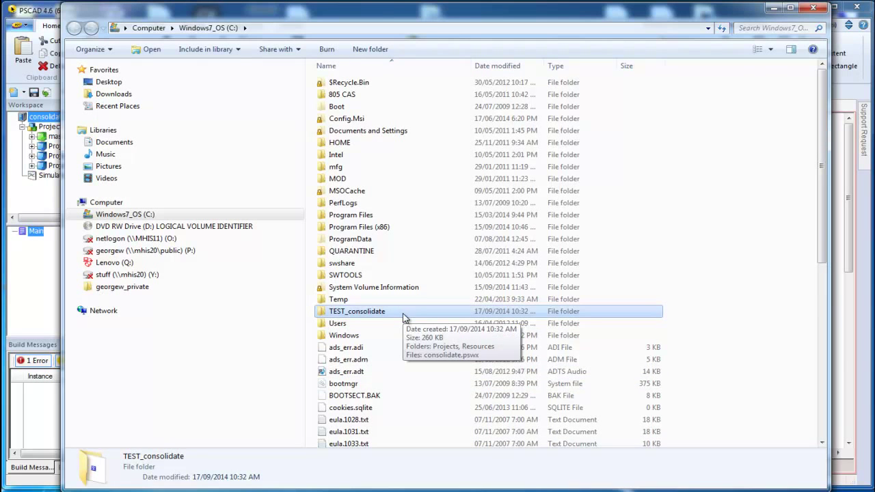
# Step: Open TEST_consolidate, then Projects, then ProjectA's Resources folder
pyautogui.doubleClick(357, 311)
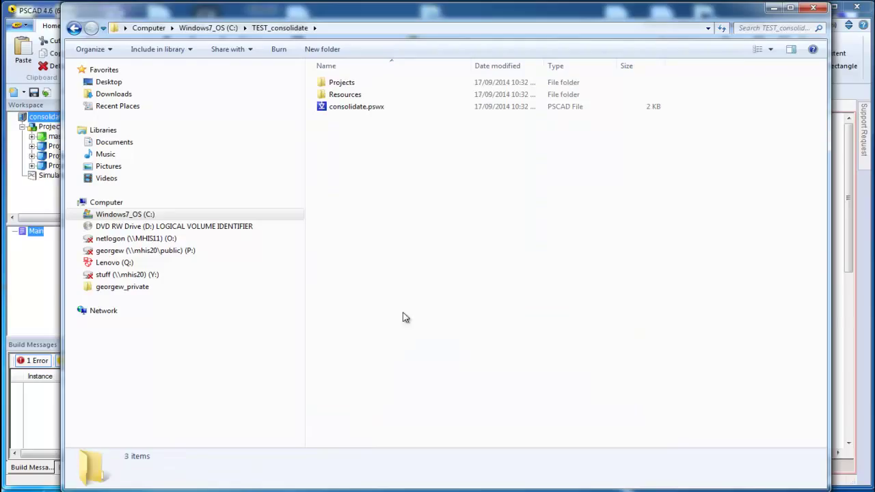
pyautogui.click(357, 106)
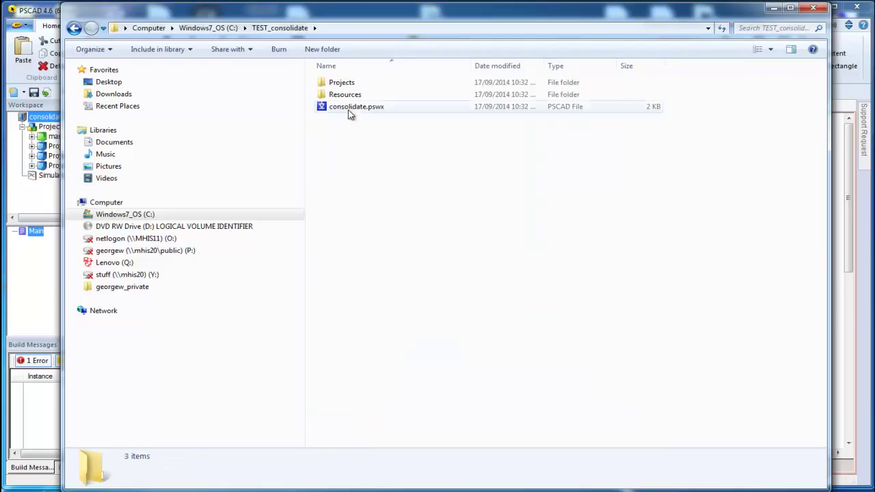
pyautogui.doubleClick(341, 82)
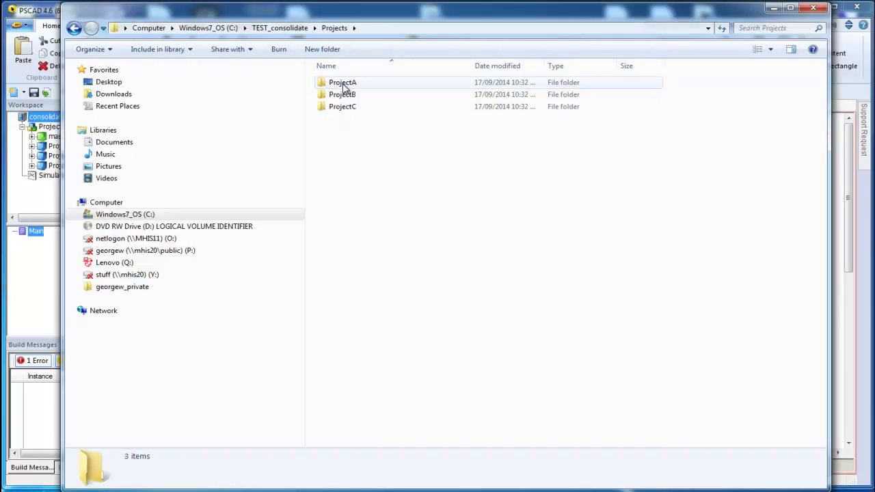
pyautogui.doubleClick(342, 82)
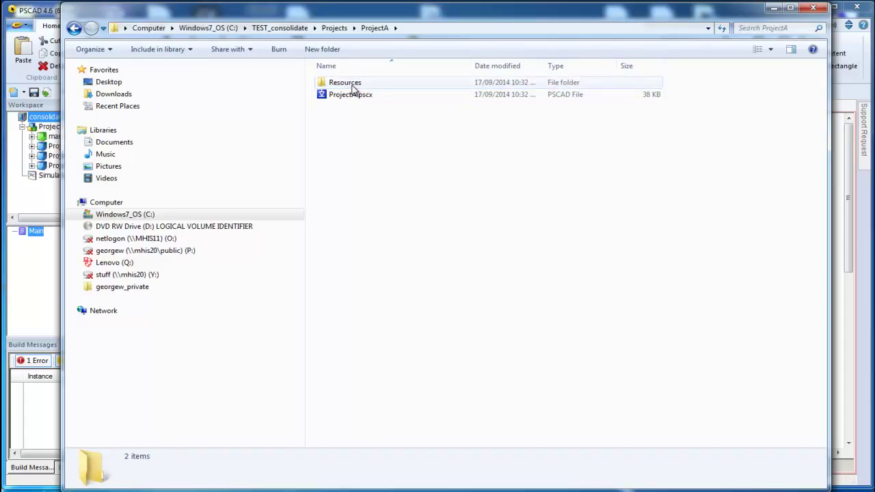
pyautogui.doubleClick(345, 82)
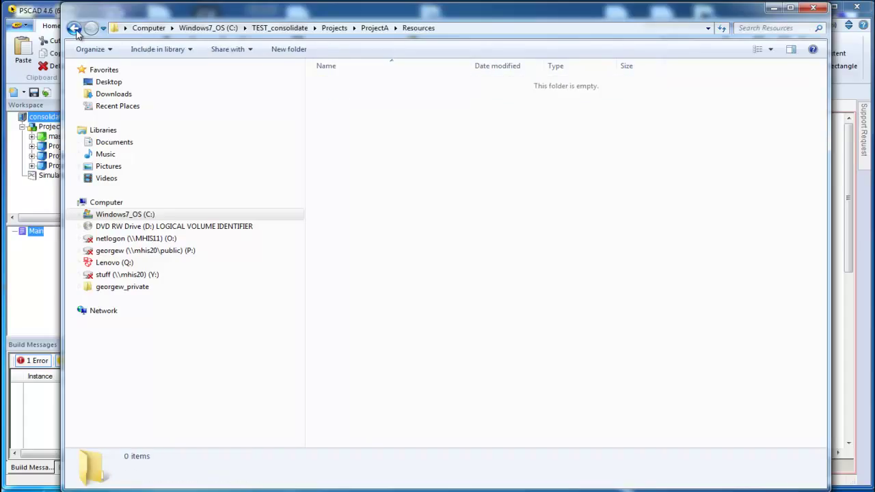
# Step: Check ProjectB's Resources folder for dlltestx.f and PSCADDll2.lib, then navigate back
pyautogui.click(72, 28)
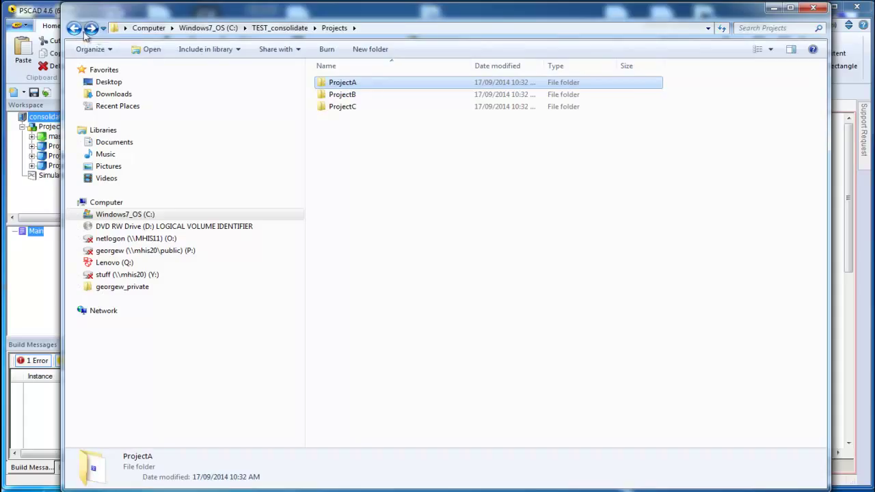
pyautogui.click(342, 94)
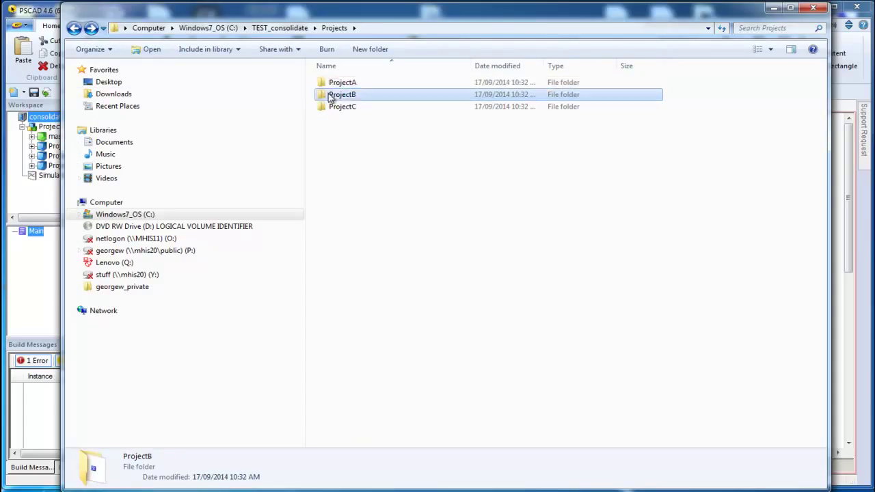
pyautogui.doubleClick(342, 94)
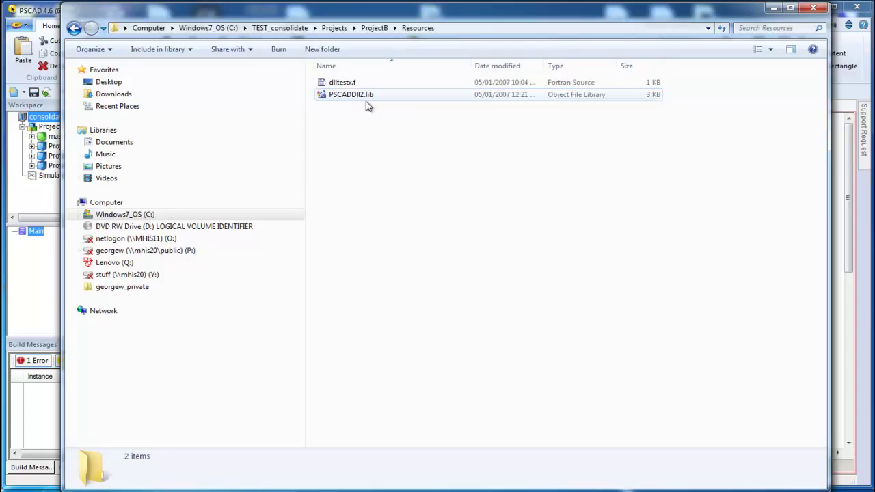
pyautogui.click(73, 28)
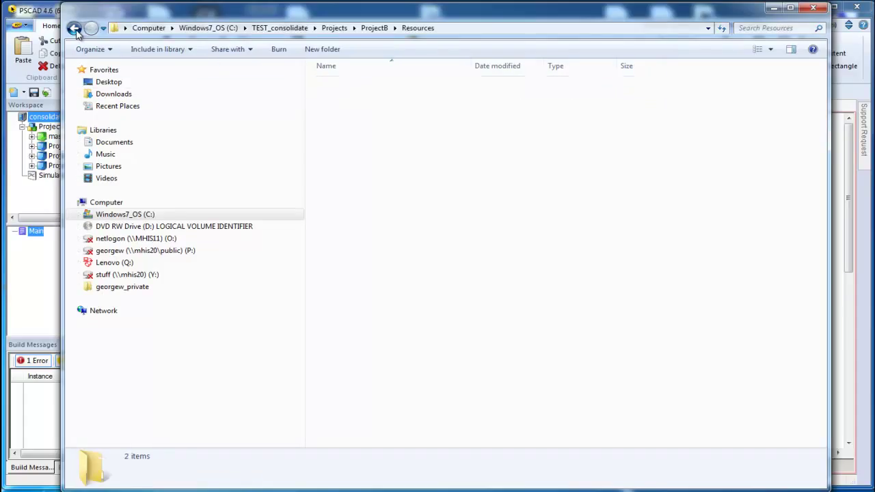
pyautogui.click(71, 28)
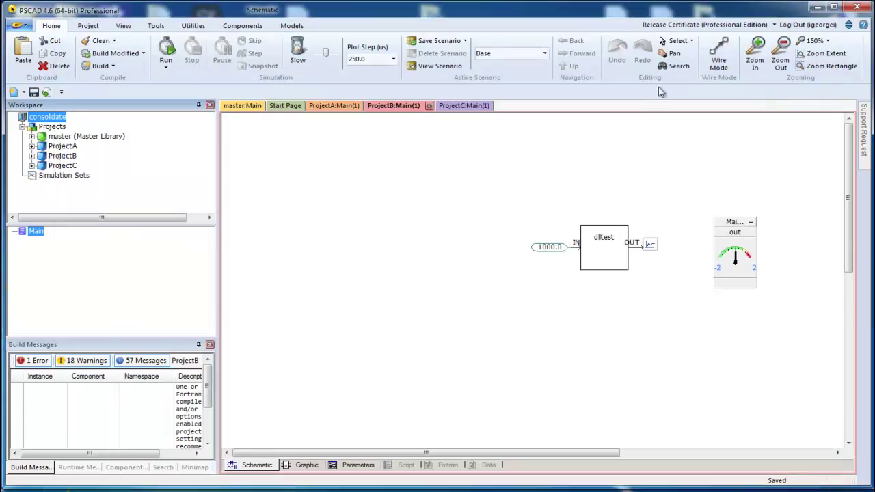
pyautogui.moveTo(395, 205)
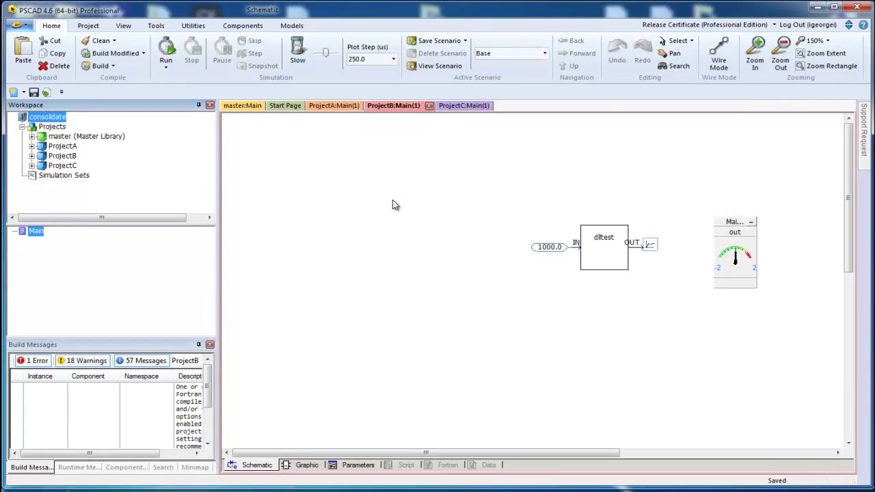